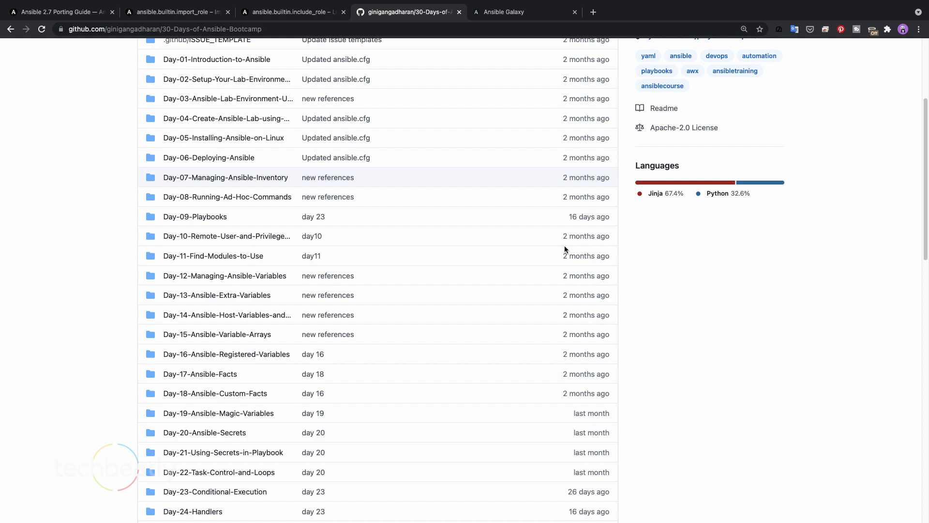
List every inventory host with 'ansible all --list-hosts', showing 11 hosts.
scroll(down, 3)
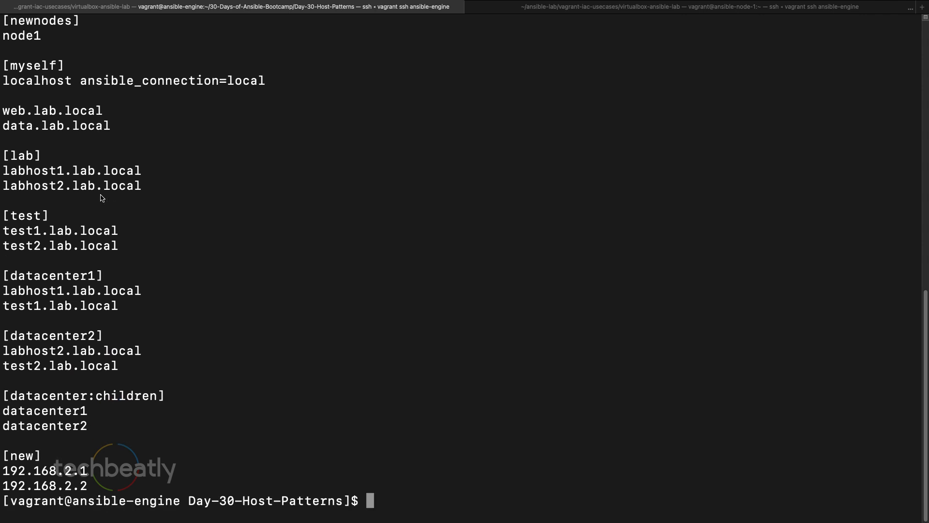
mouse_move(110, 198)
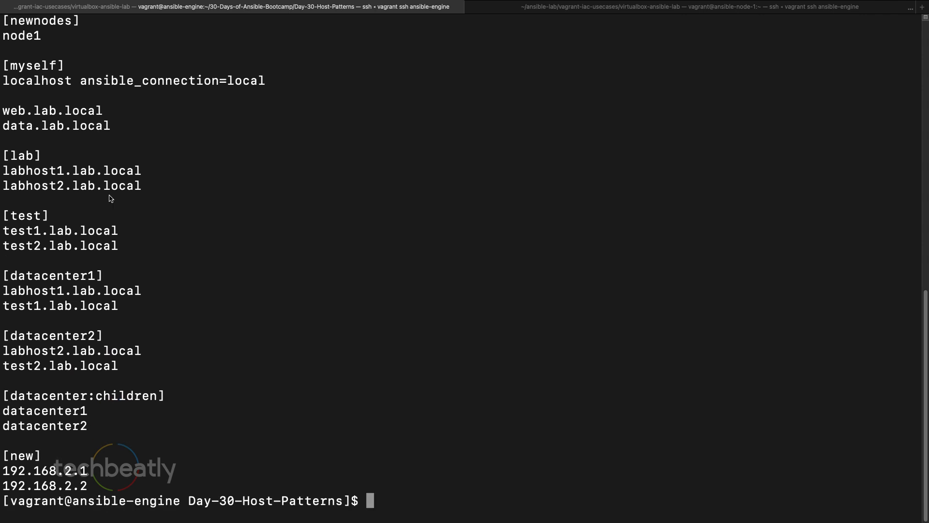
mouse_move(274, 265)
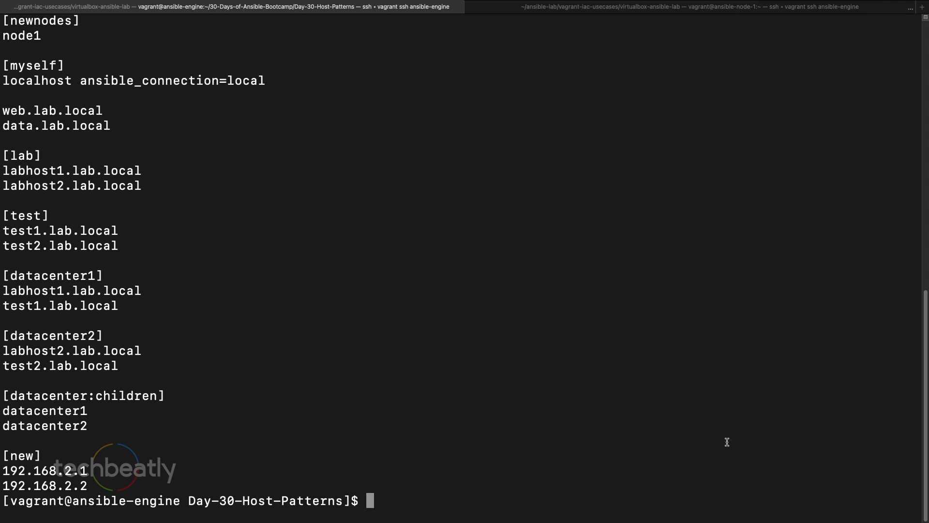
text(ansible)
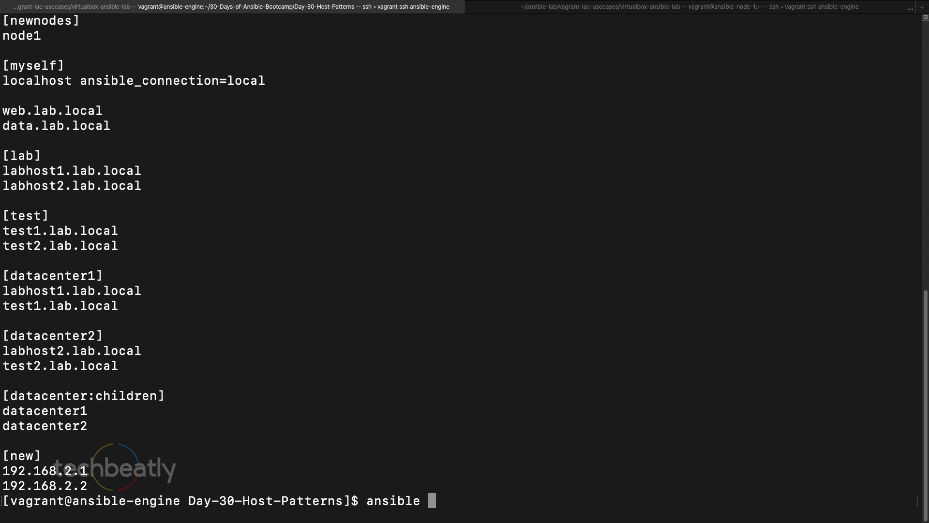
text(al)
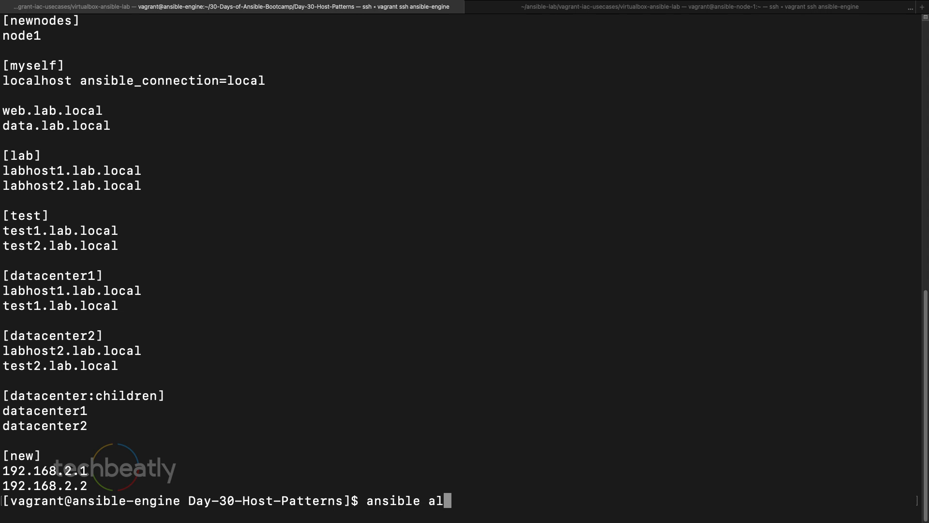
text(l --list)
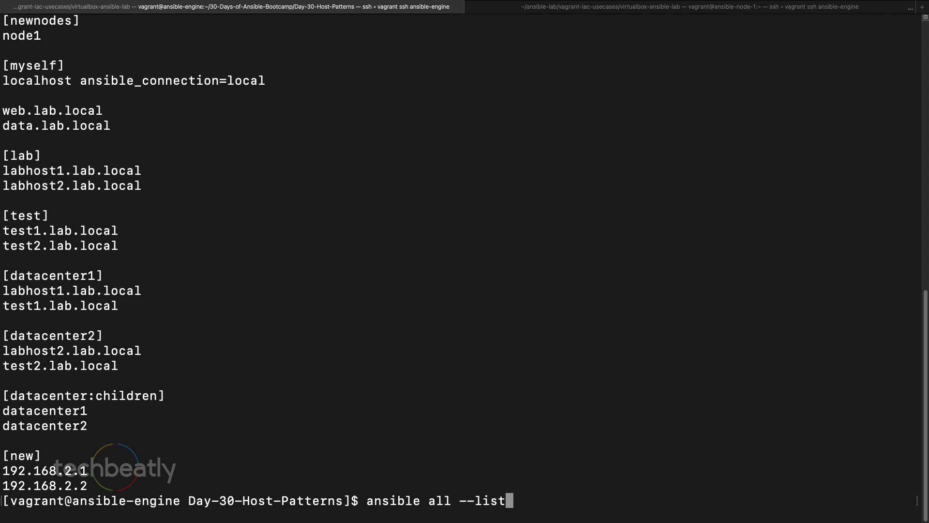
text(-hosts)
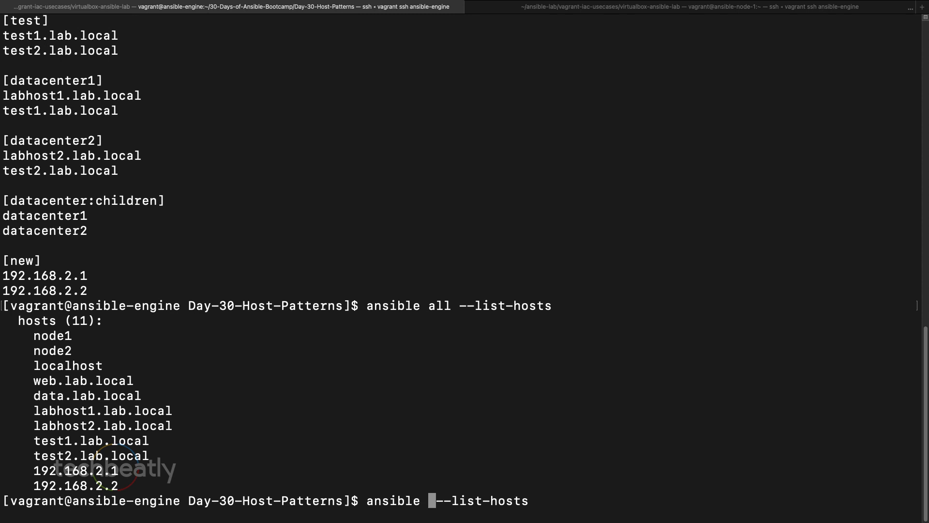
List hosts matching the 192.168.2.* pattern, which returns 2 hosts.
text(192.168.)
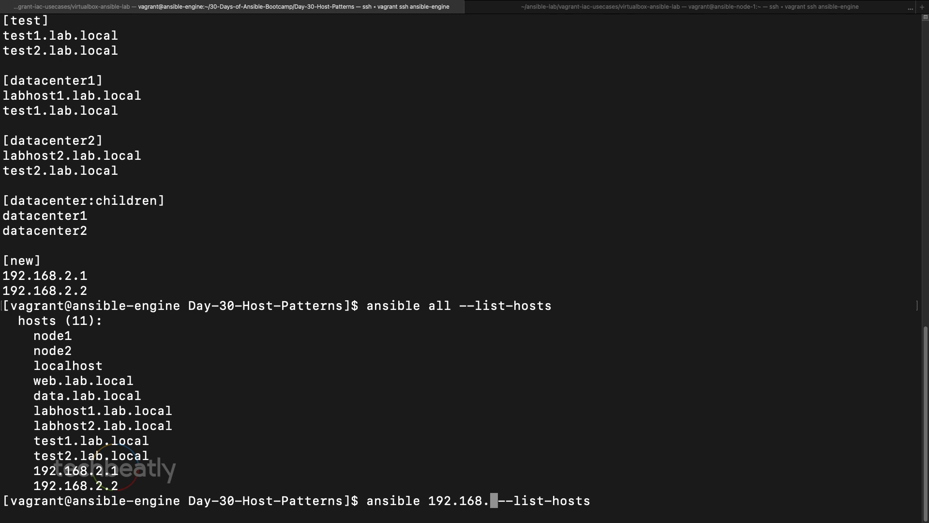
text(*)
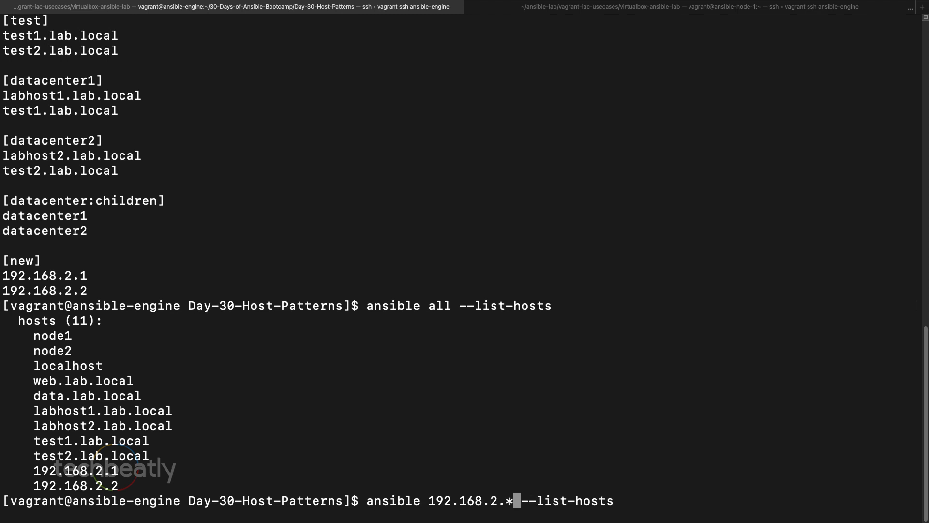
key(enter)
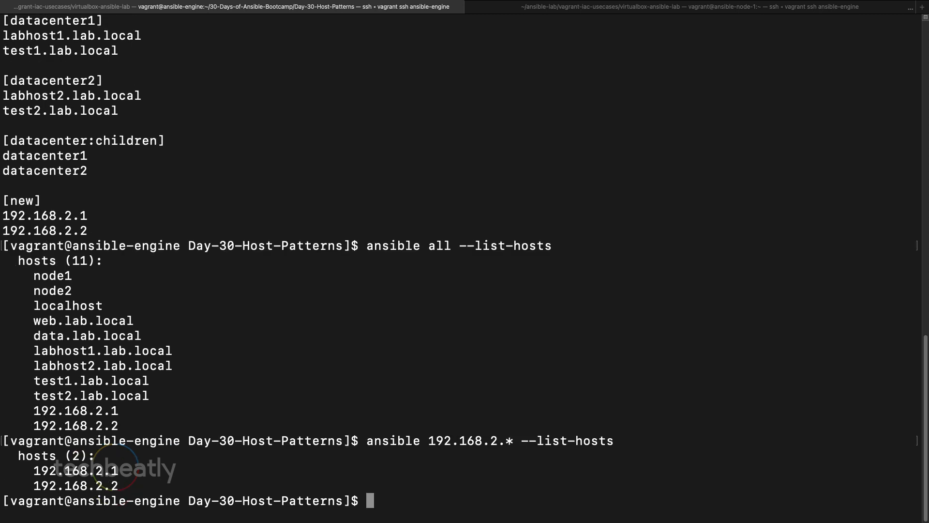
List hosts matching the *.lab.local pattern, which returns 6 hosts.
text(ansible 192.168.2.* --list-hosts)
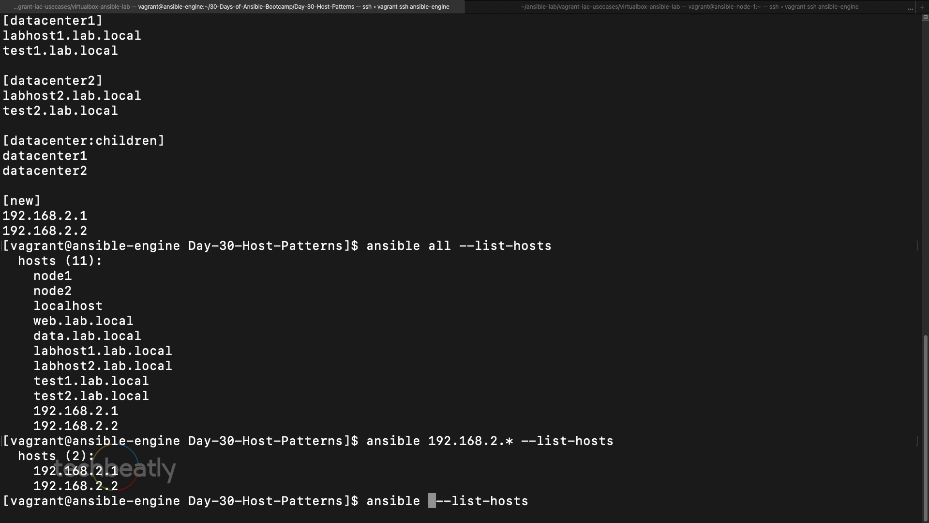
text(*.lab)
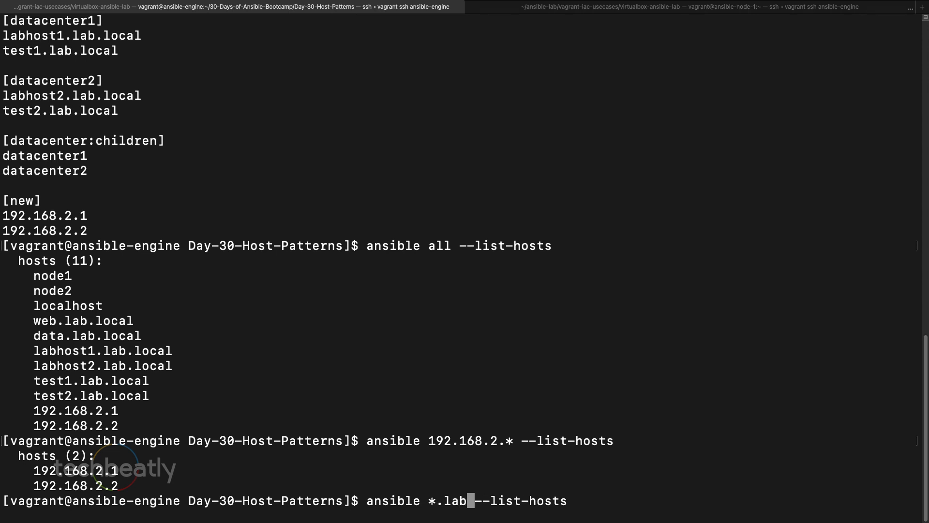
text(lc)
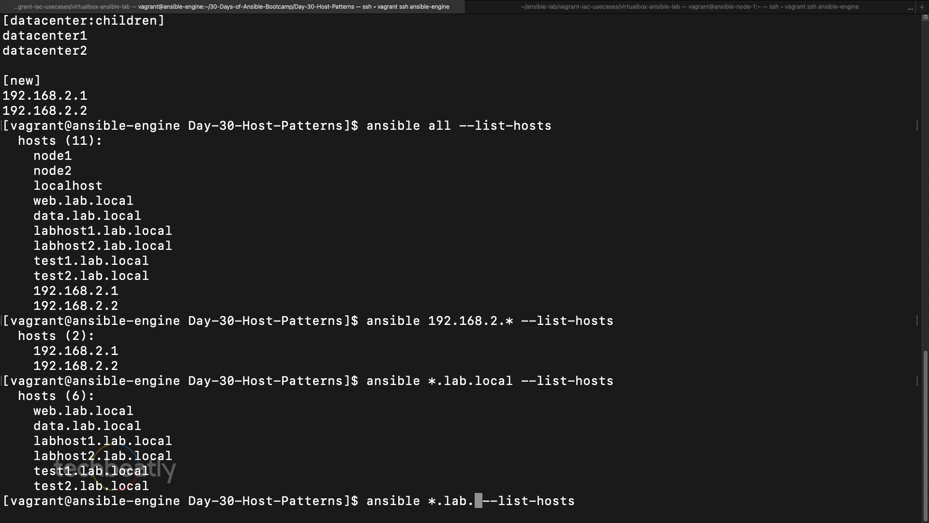
List hosts for the node1,node2 pattern, matching 2 hosts.
key(BackSpace)
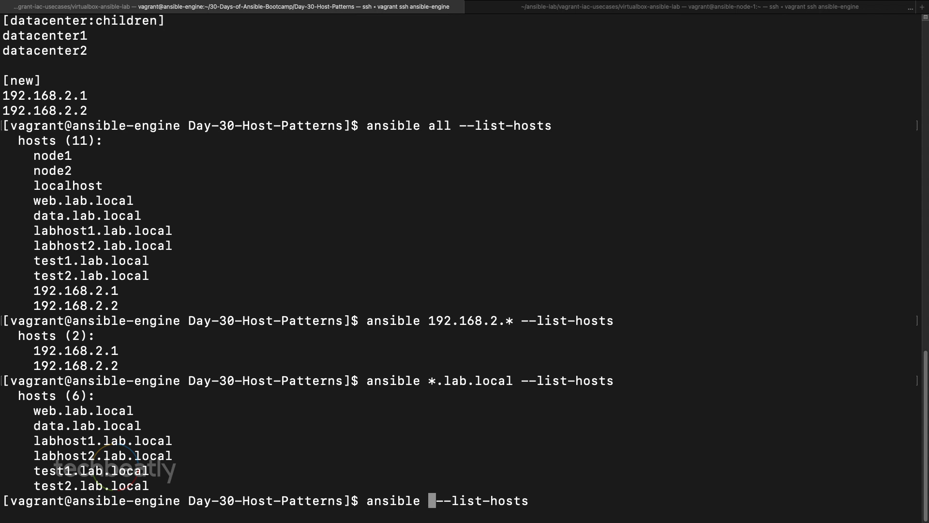
text(node)
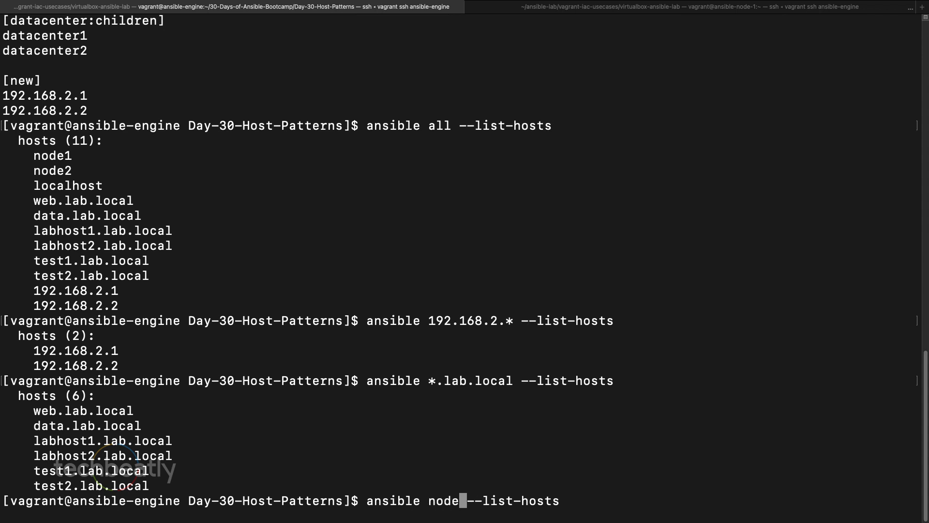
text(1,node2)
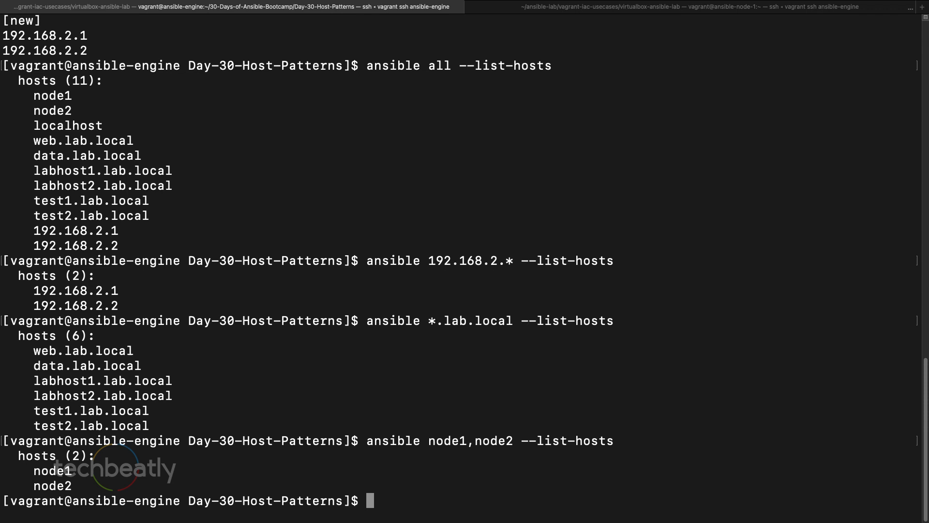
List hosts matching web*.lab.local, which returns only web.lab.local.
text(ansible node1,node2 --list-hosts)
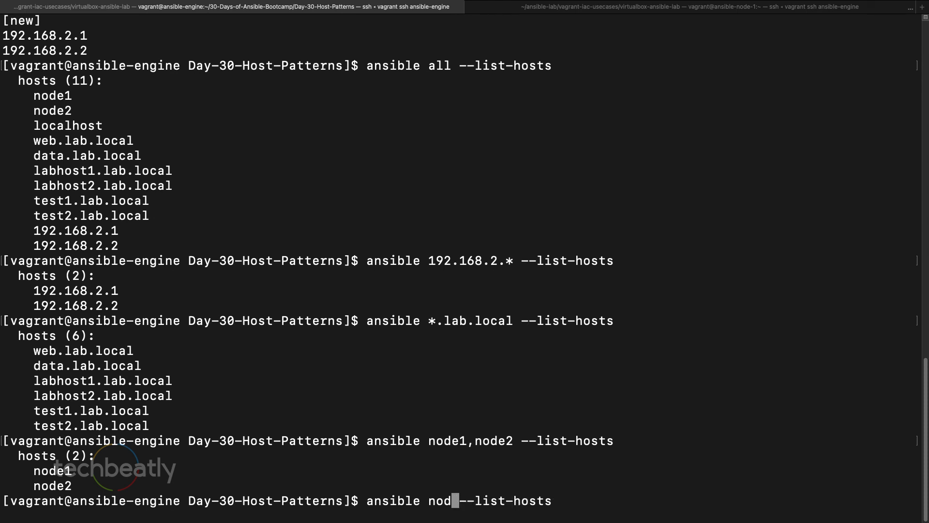
text(db)
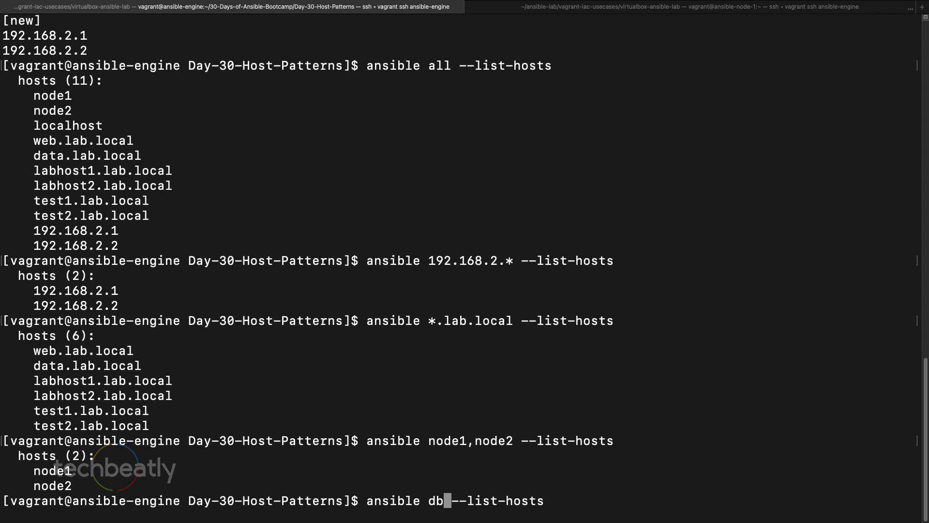
text(*.lab)
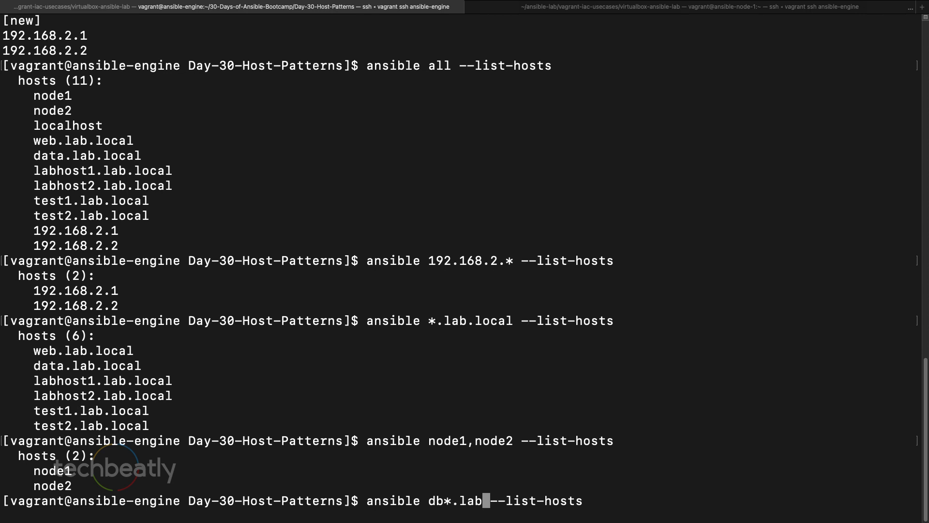
text(.local)
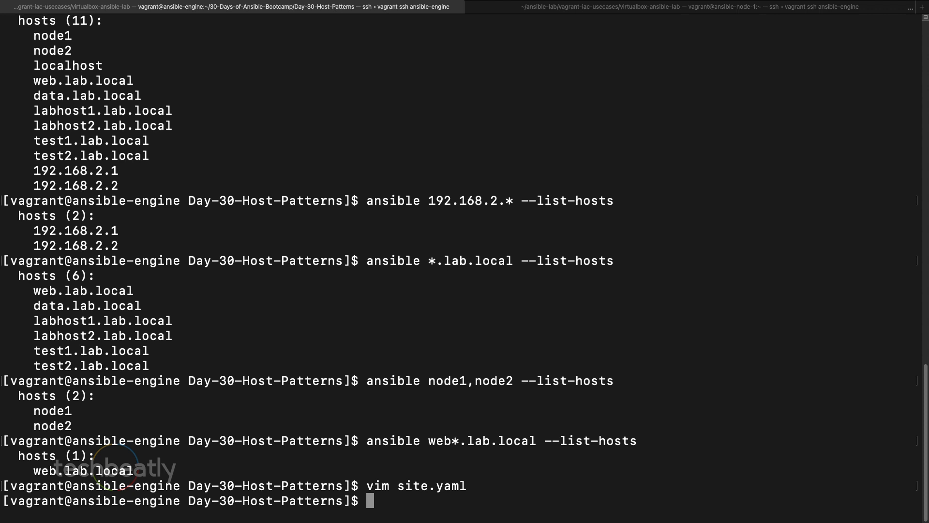
Run the site.yaml playbook against all hosts, with every task ok on node1 and node2.
text(ansibl)
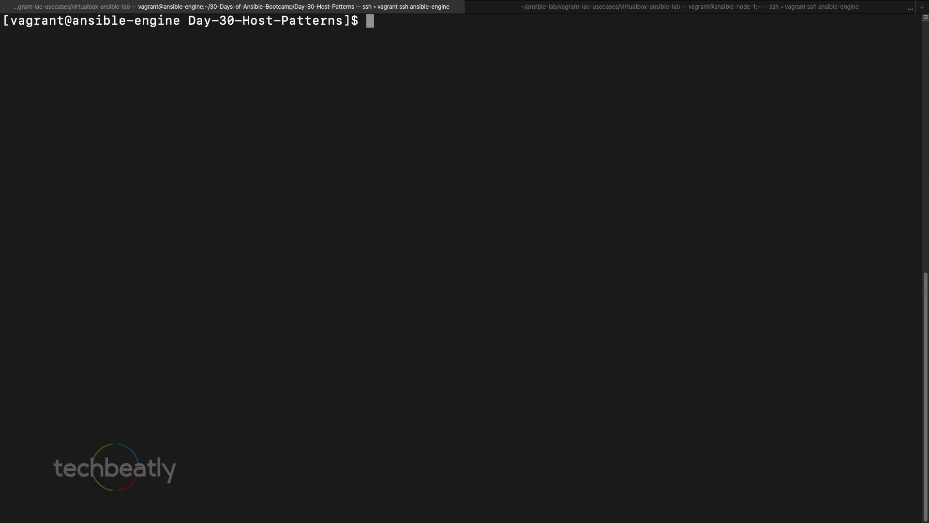
text(ansible-playbook)
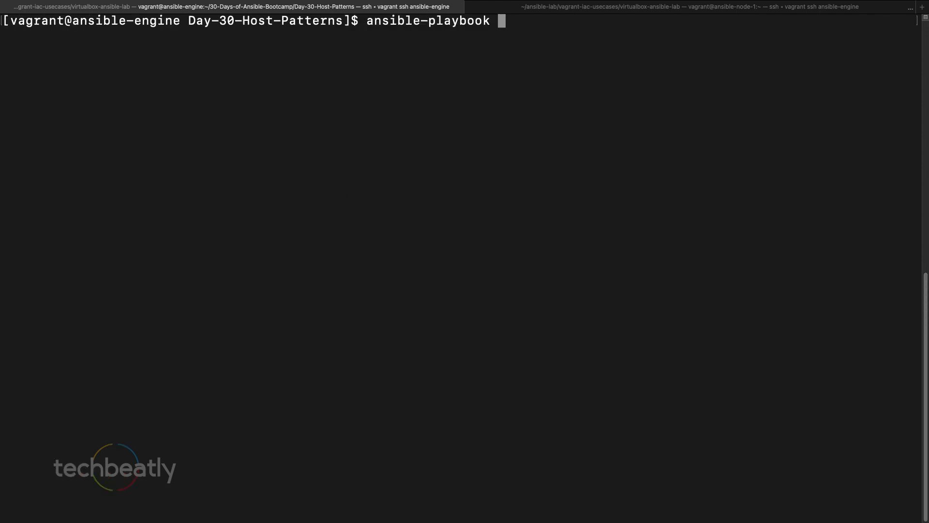
text(site.yaml)
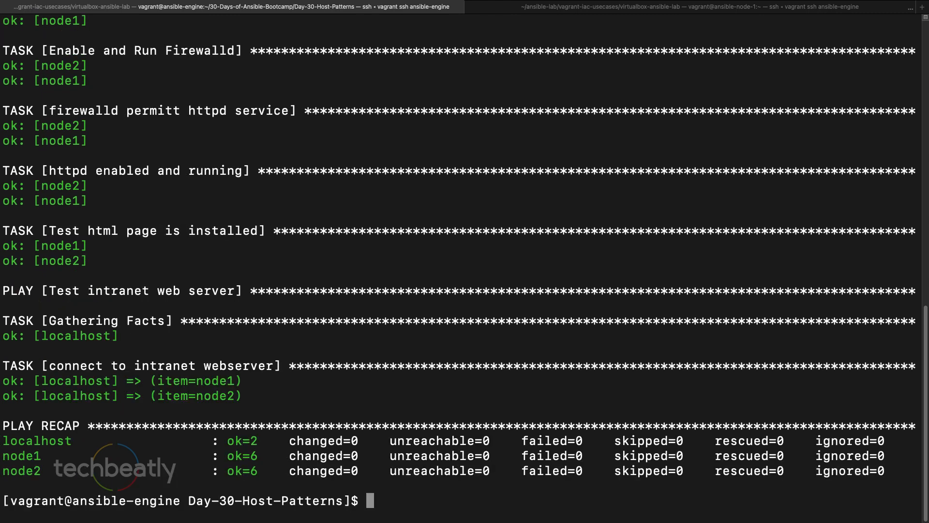
text(ansible-playbook site.yaml)
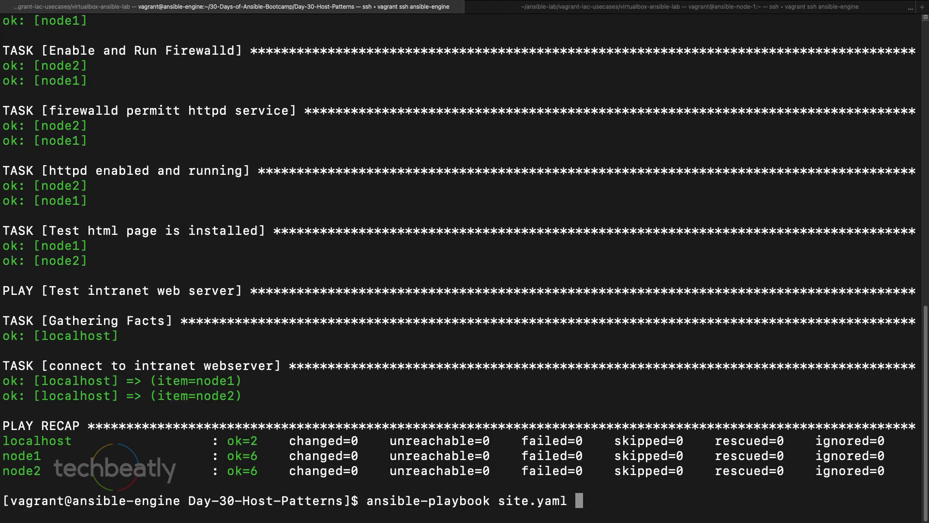
Rerun site.yaml restricted with '--limit node1'.
text(-)
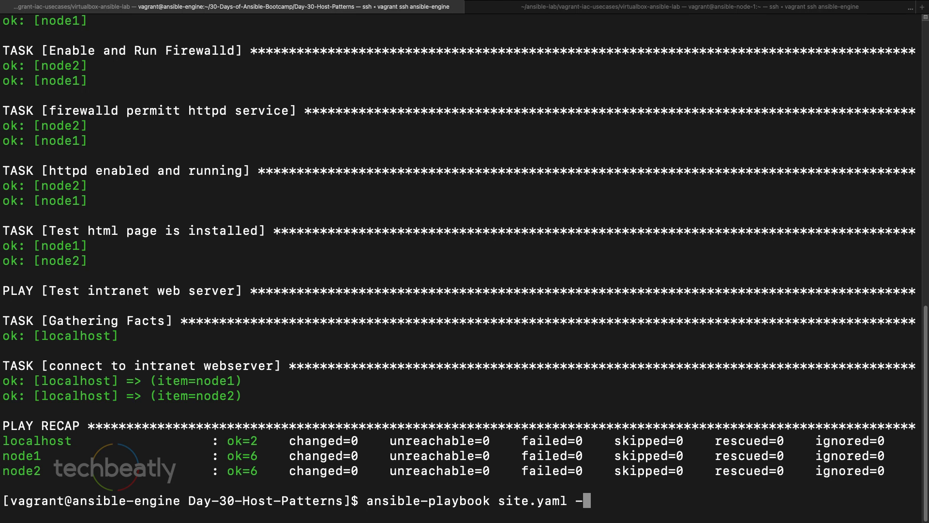
text(-limit)
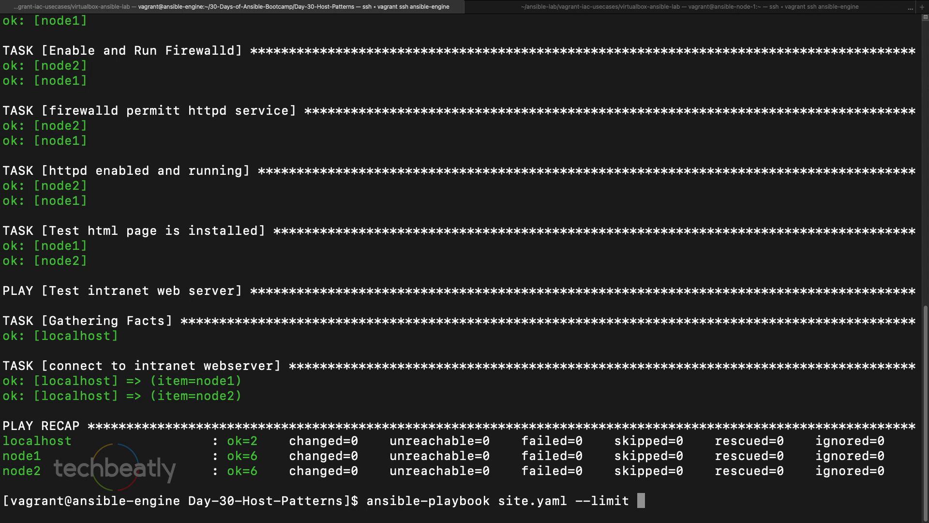
text(node)
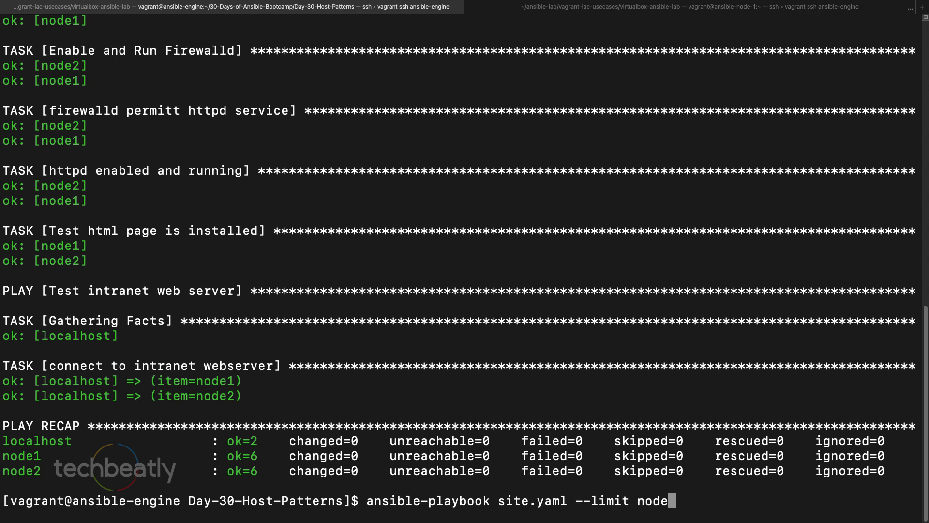
text(1)
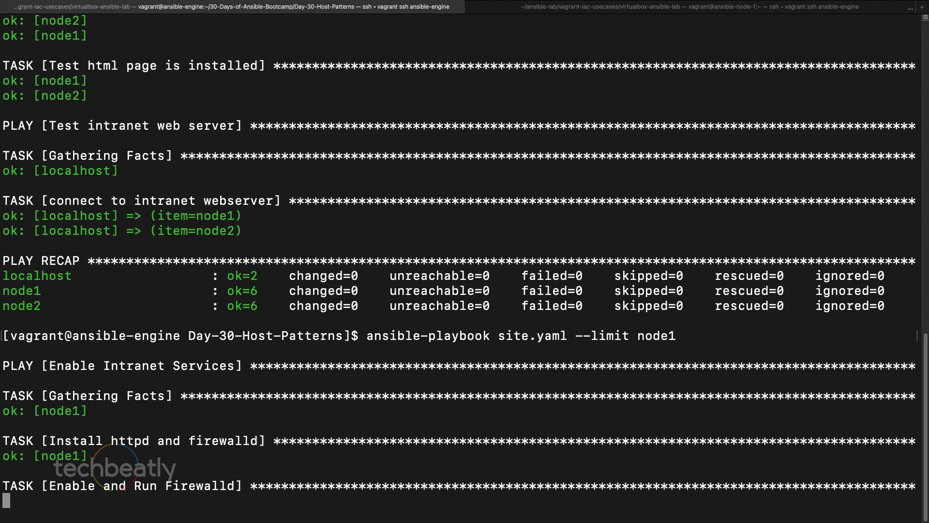
Rerun site.yaml with '--limit node2' and '--limit *2', checking the PLAY RECAP.
scroll(down, 3)
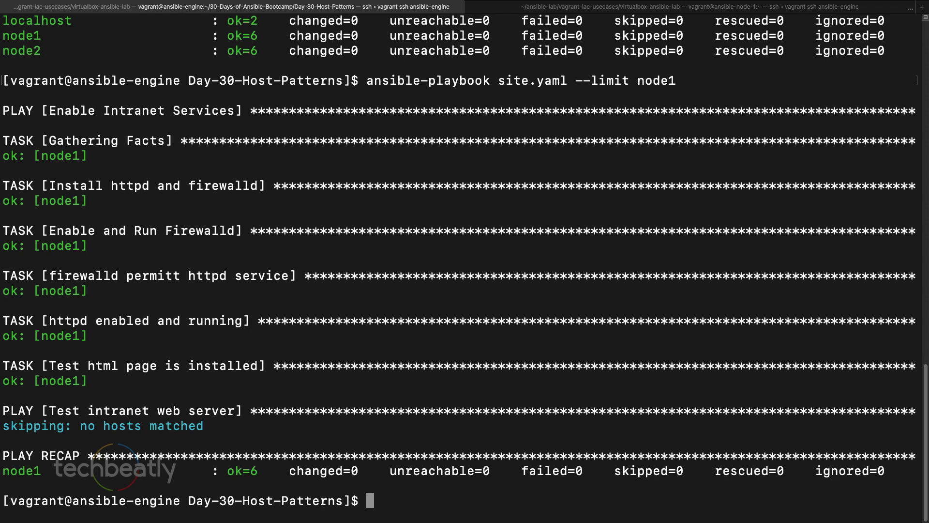
text(ansible-playbook site.yaml --limit node2)
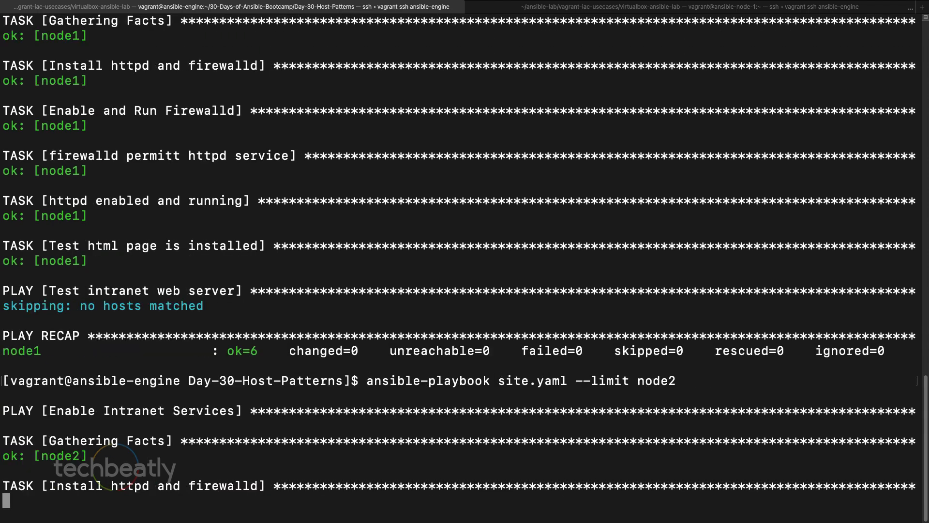
scroll(down, 3)
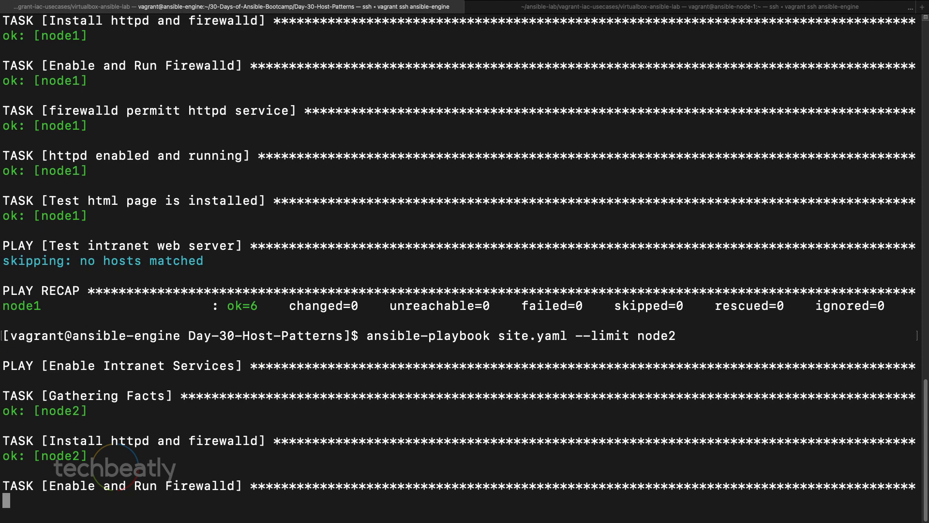
scroll(down, 3)
text(ansible-playbook site.yaml --limit *2)
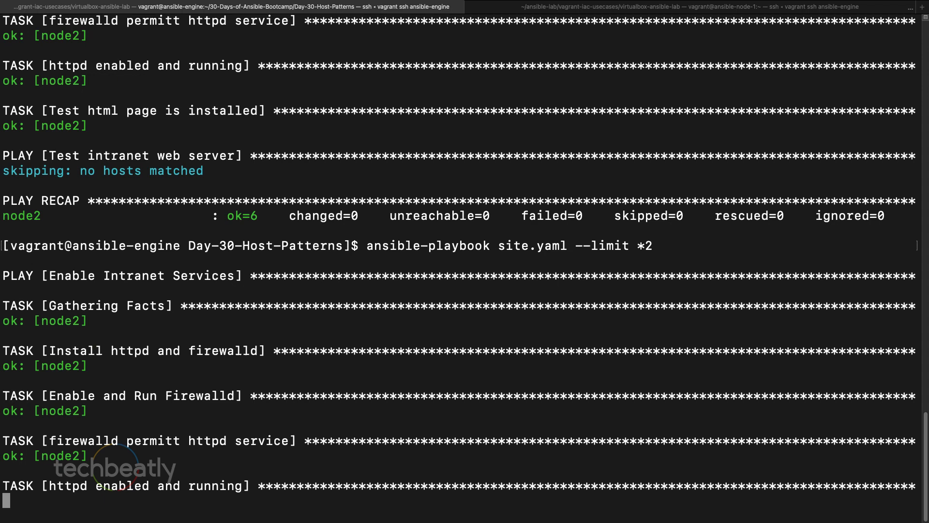
scroll(down, 3)
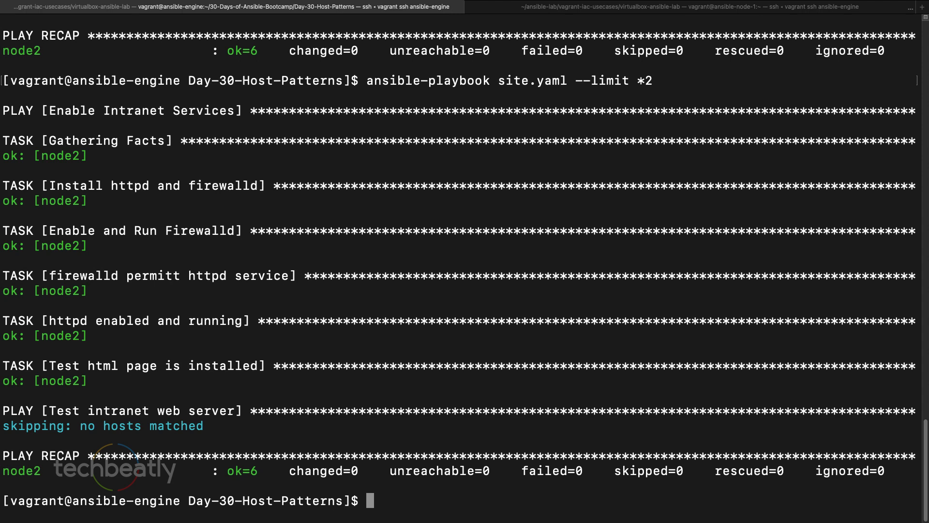
Enter 'git add .;git commit -m "day 29";git push' at the prompt.
text(git add .;git commit -m "day 29";git push)
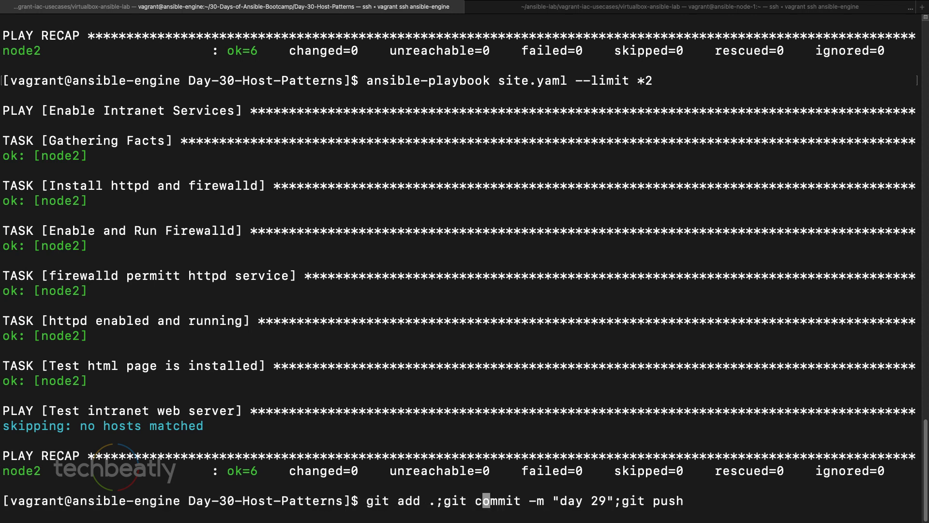